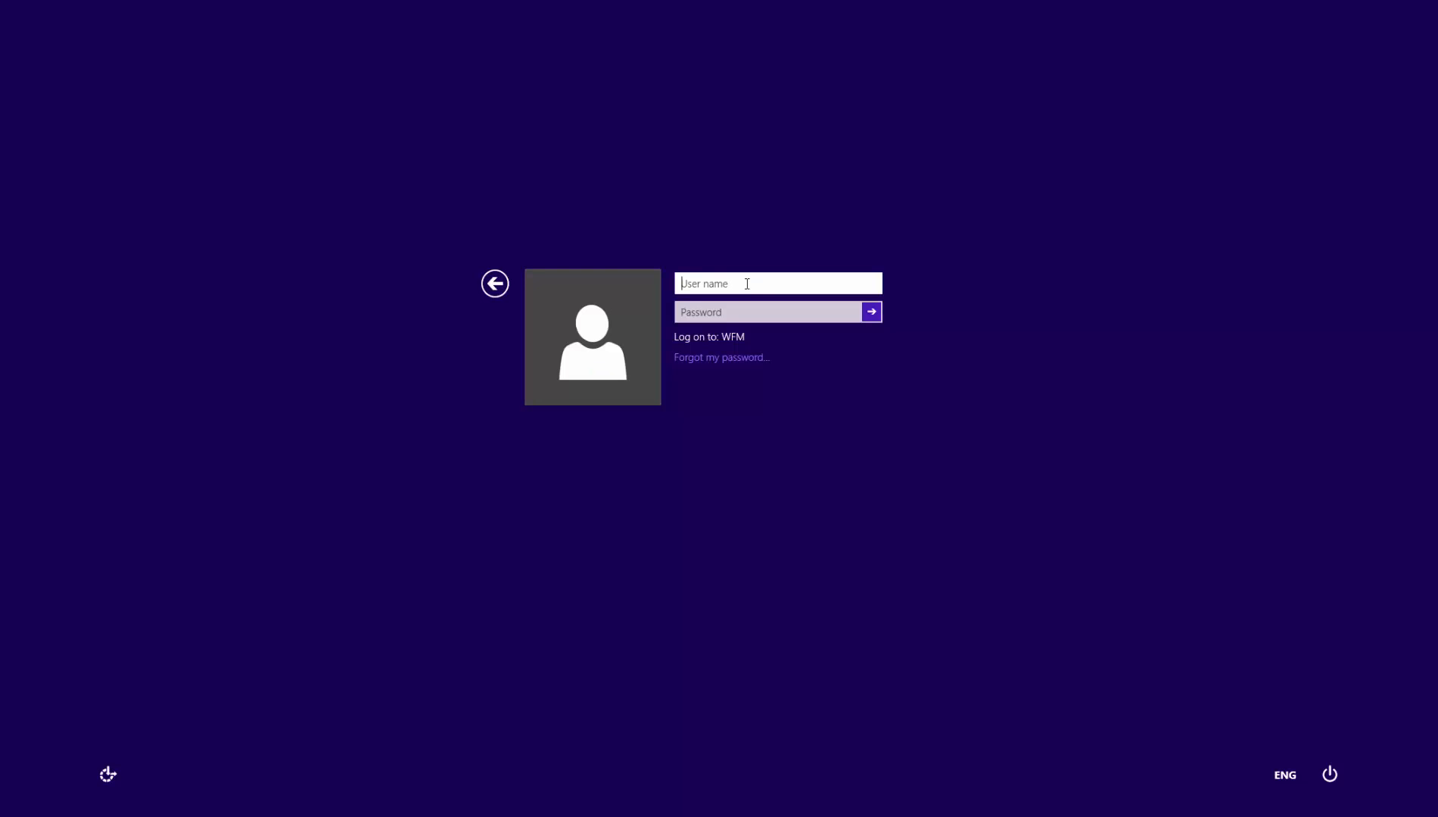
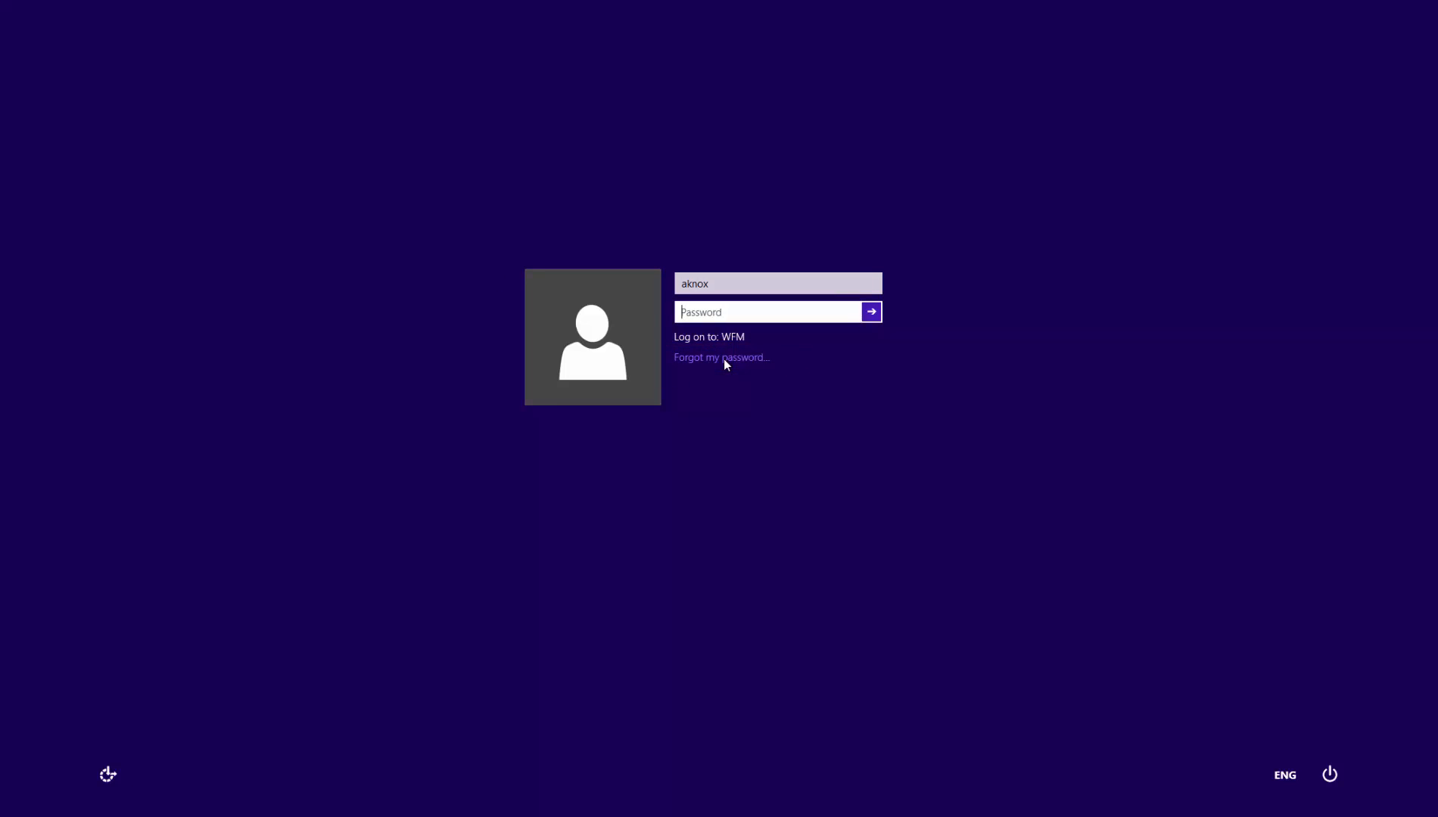
{"action": "left_click", "coordinate": [720, 357]}
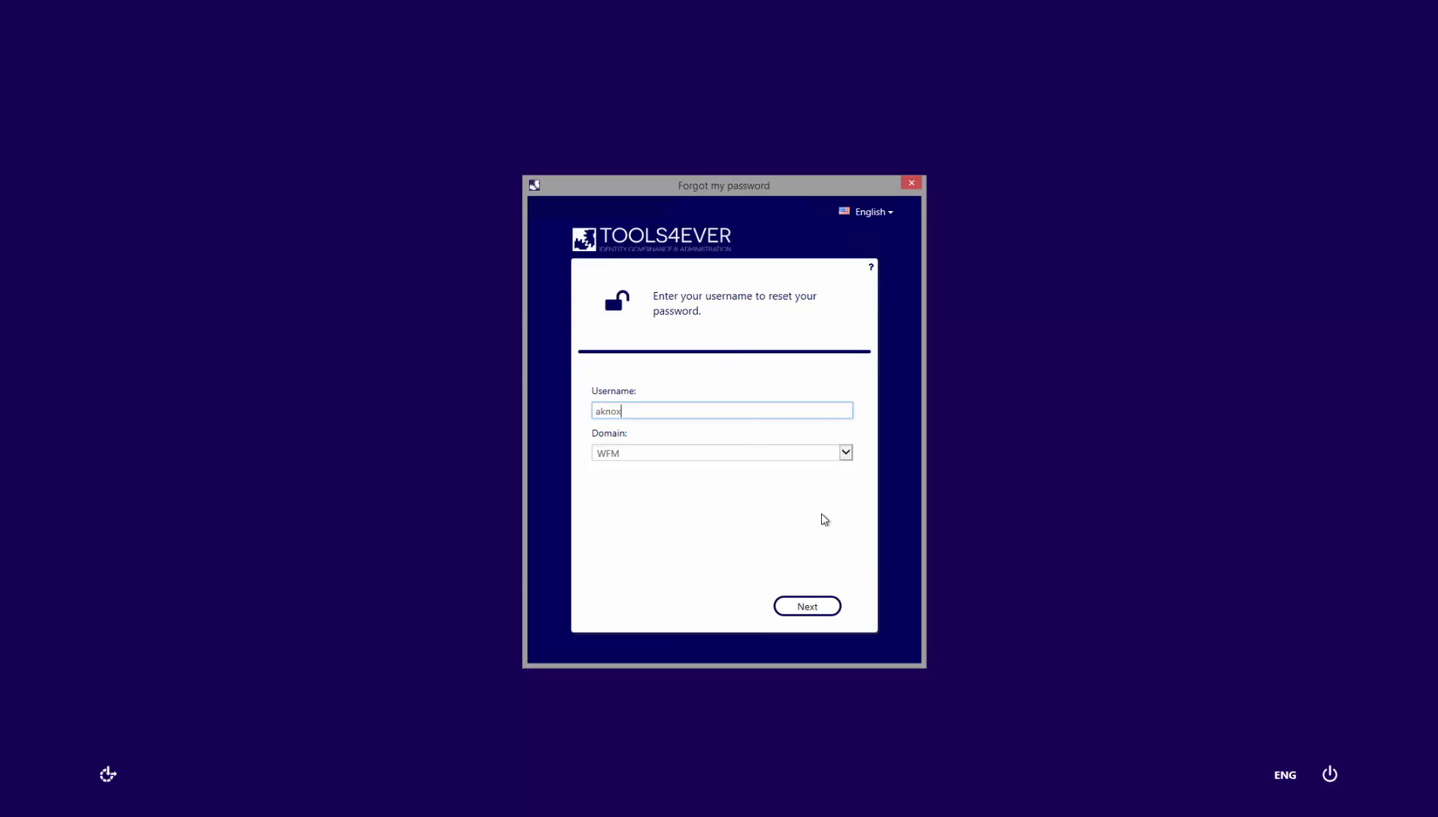
{"action": "mouse_move", "coordinate": [820, 563]}
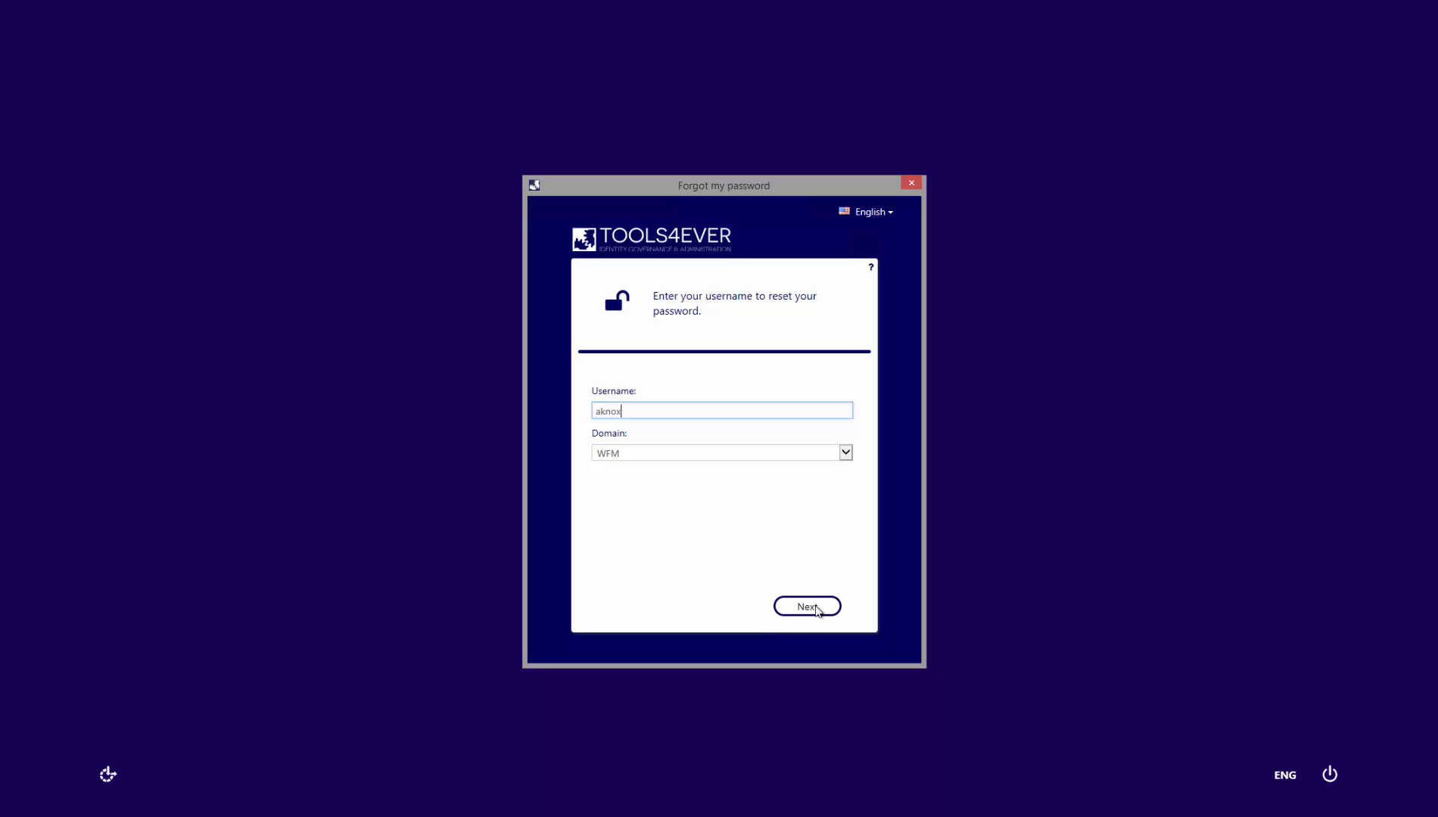
{"action": "left_click", "coordinate": [806, 607]}
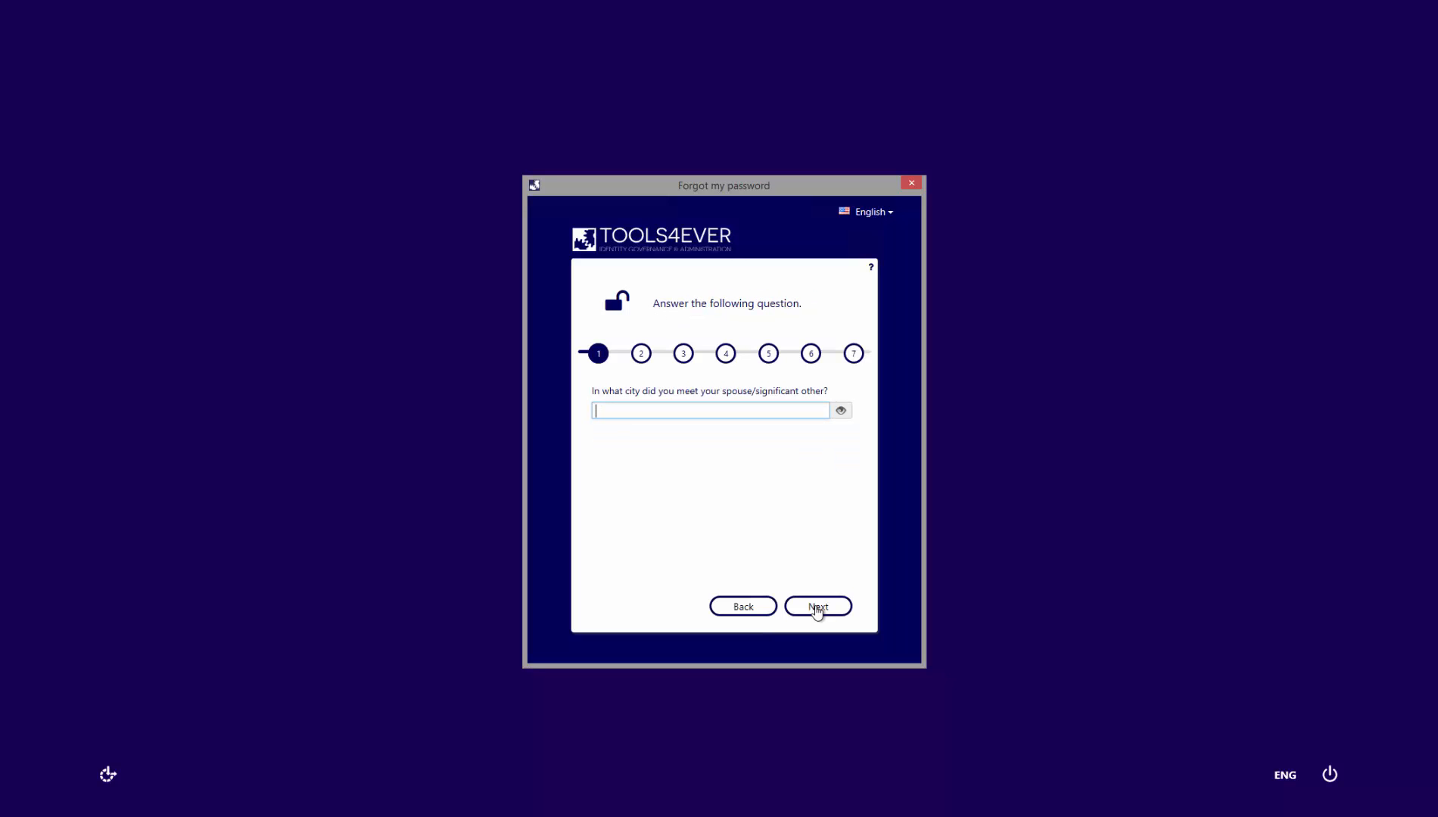
{"action": "type", "text": "leed"}
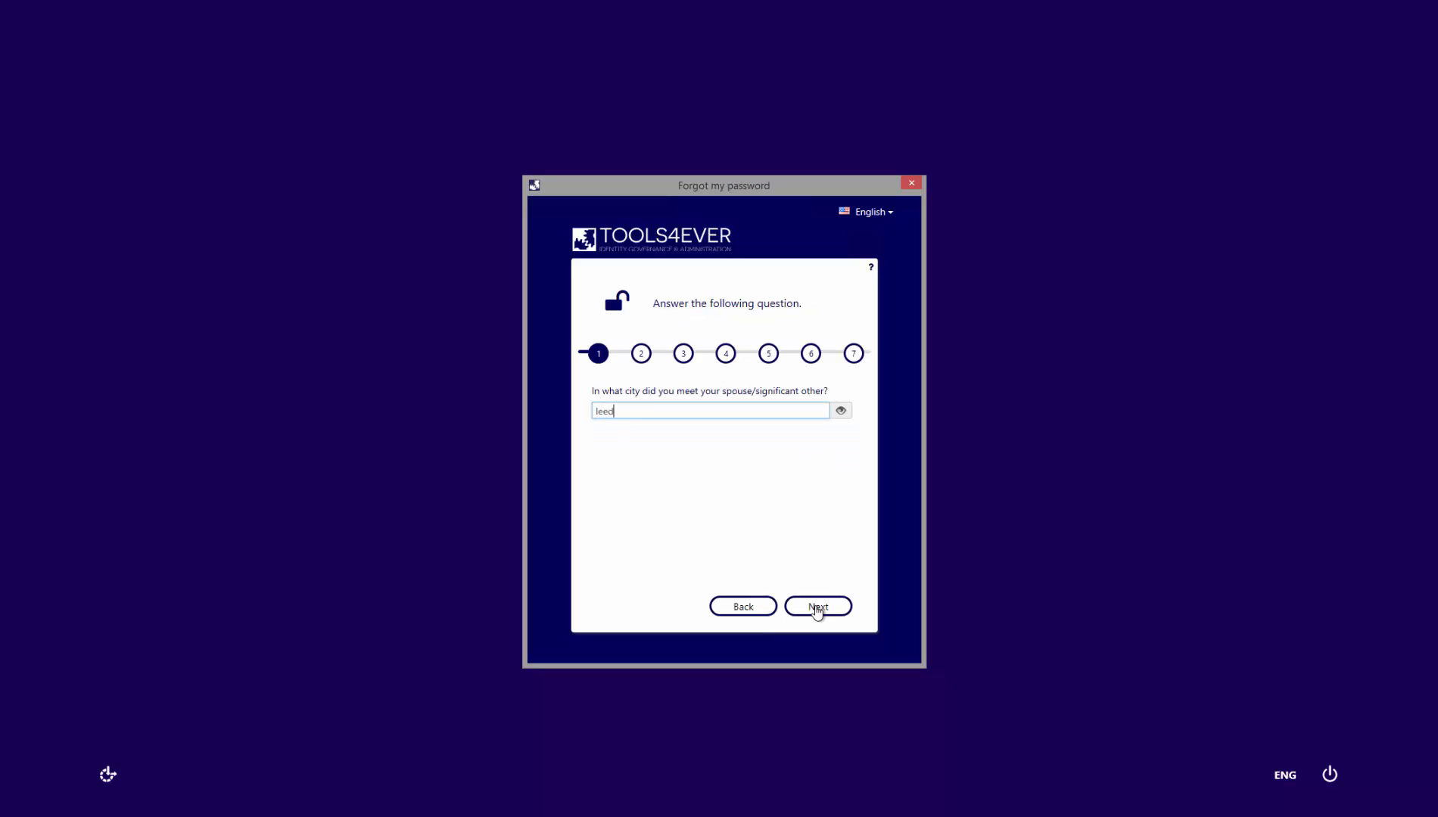
{"action": "left_click", "coordinate": [816, 607]}
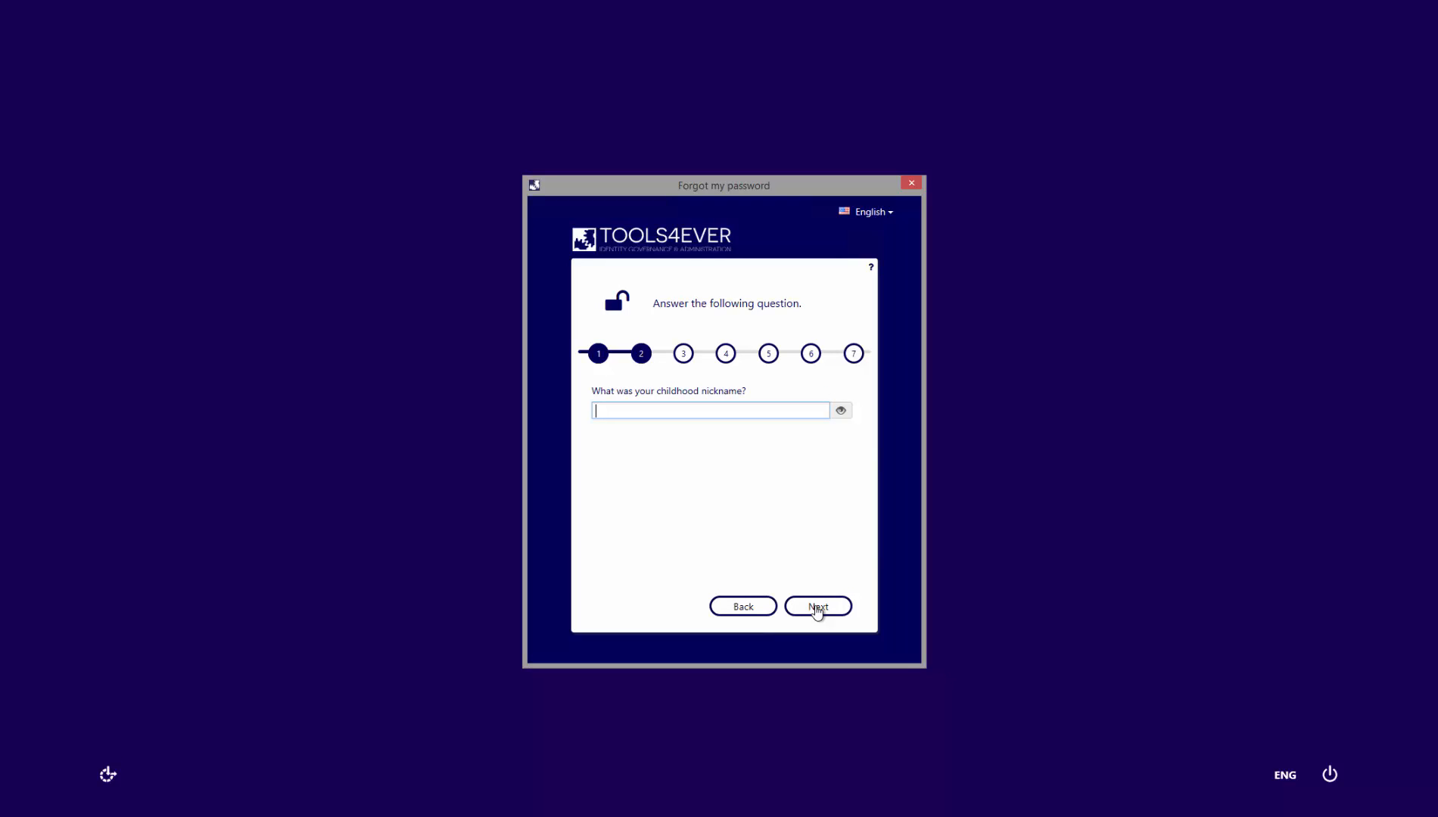
{"action": "type", "text": "al"}
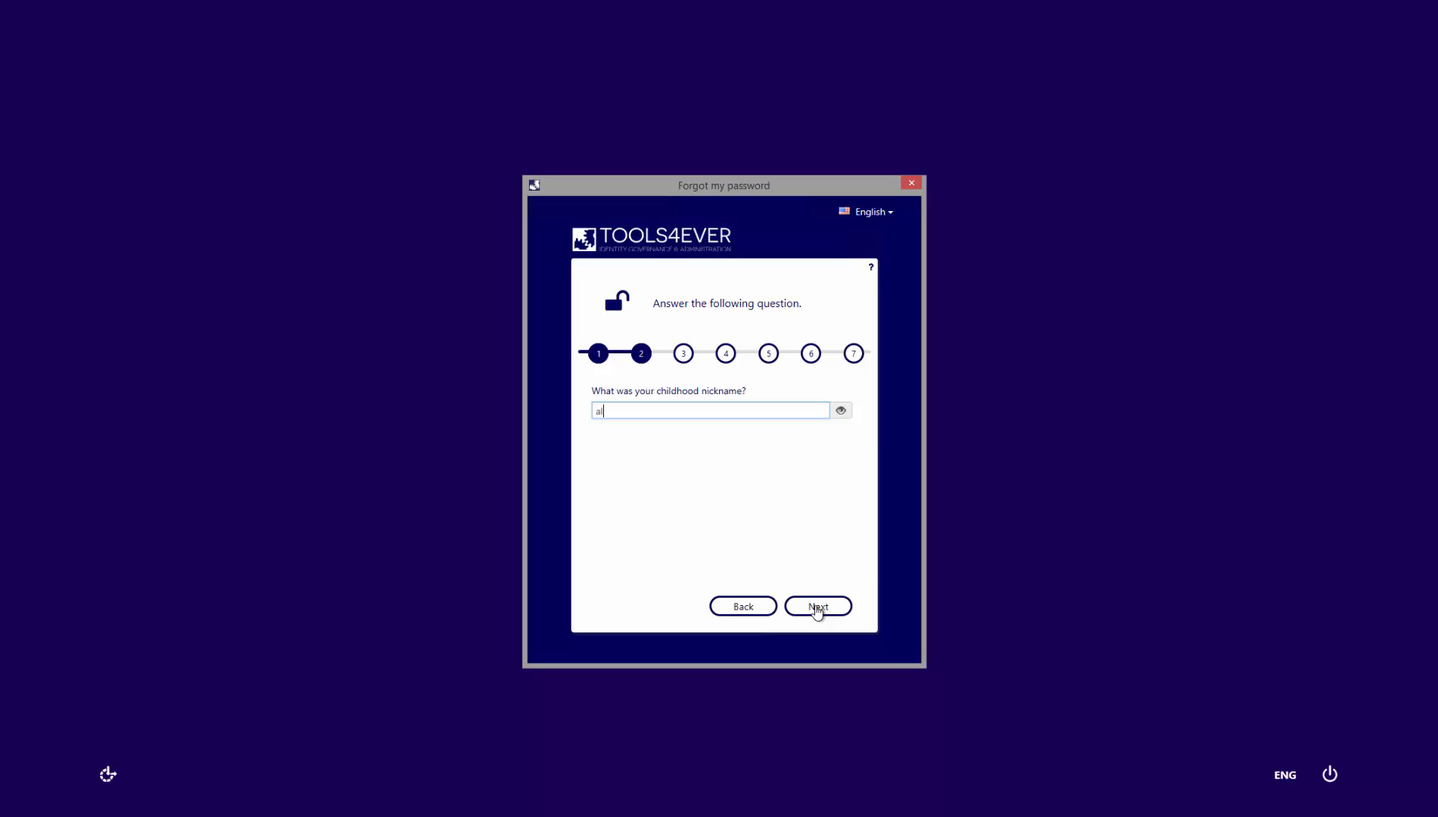
{"action": "left_click", "coordinate": [816, 607]}
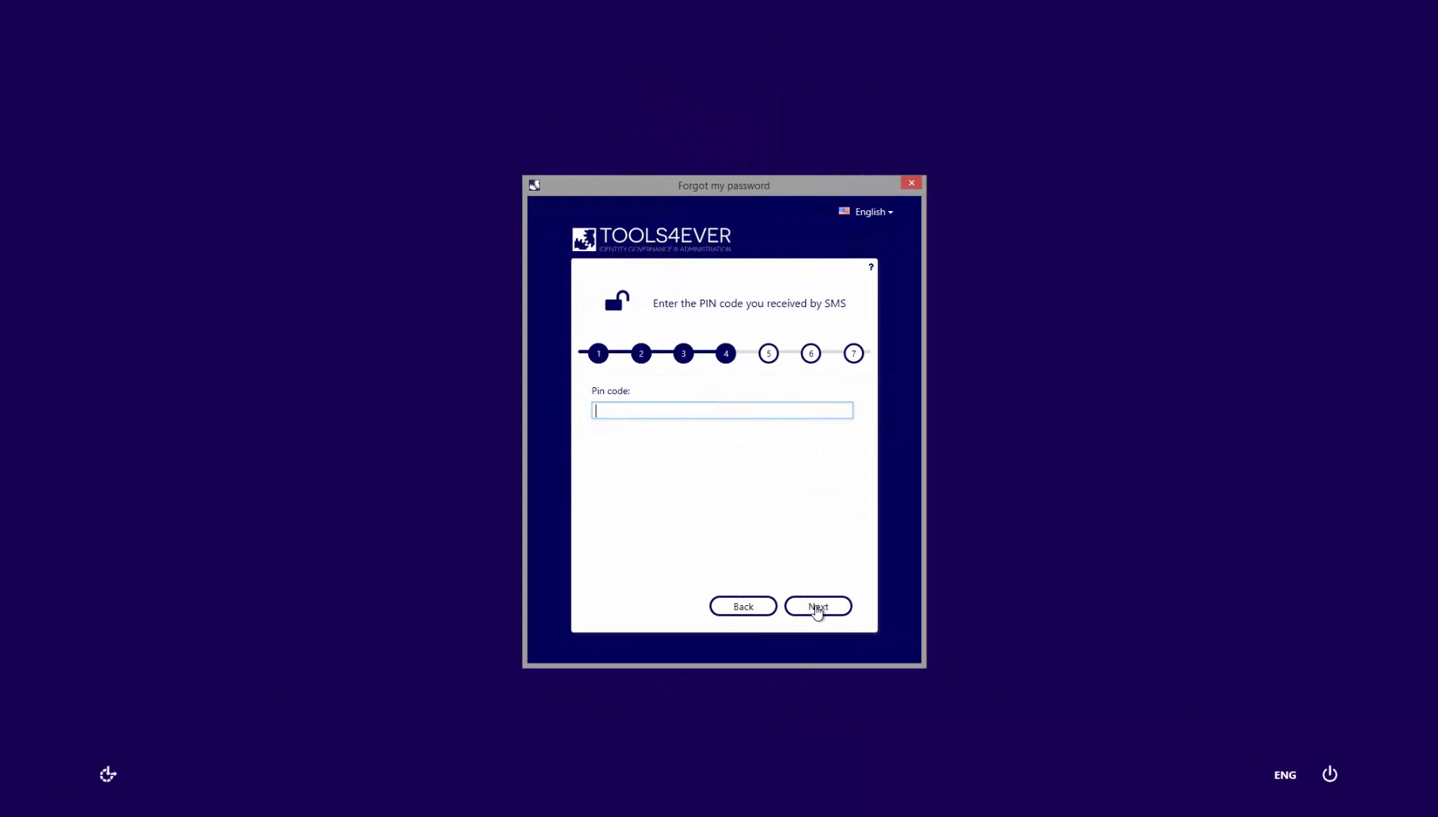
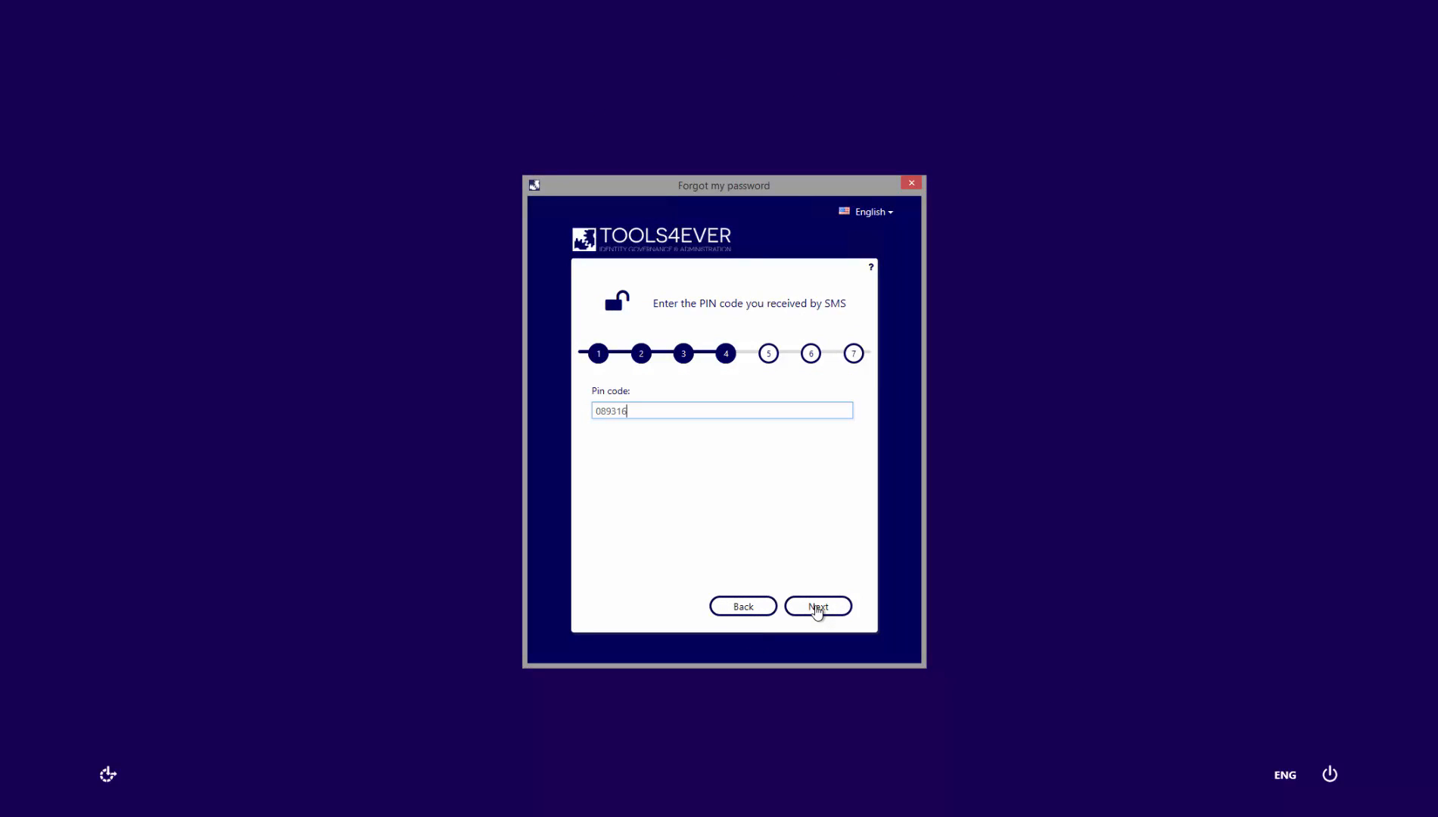
{"action": "left_click", "coordinate": [816, 607]}
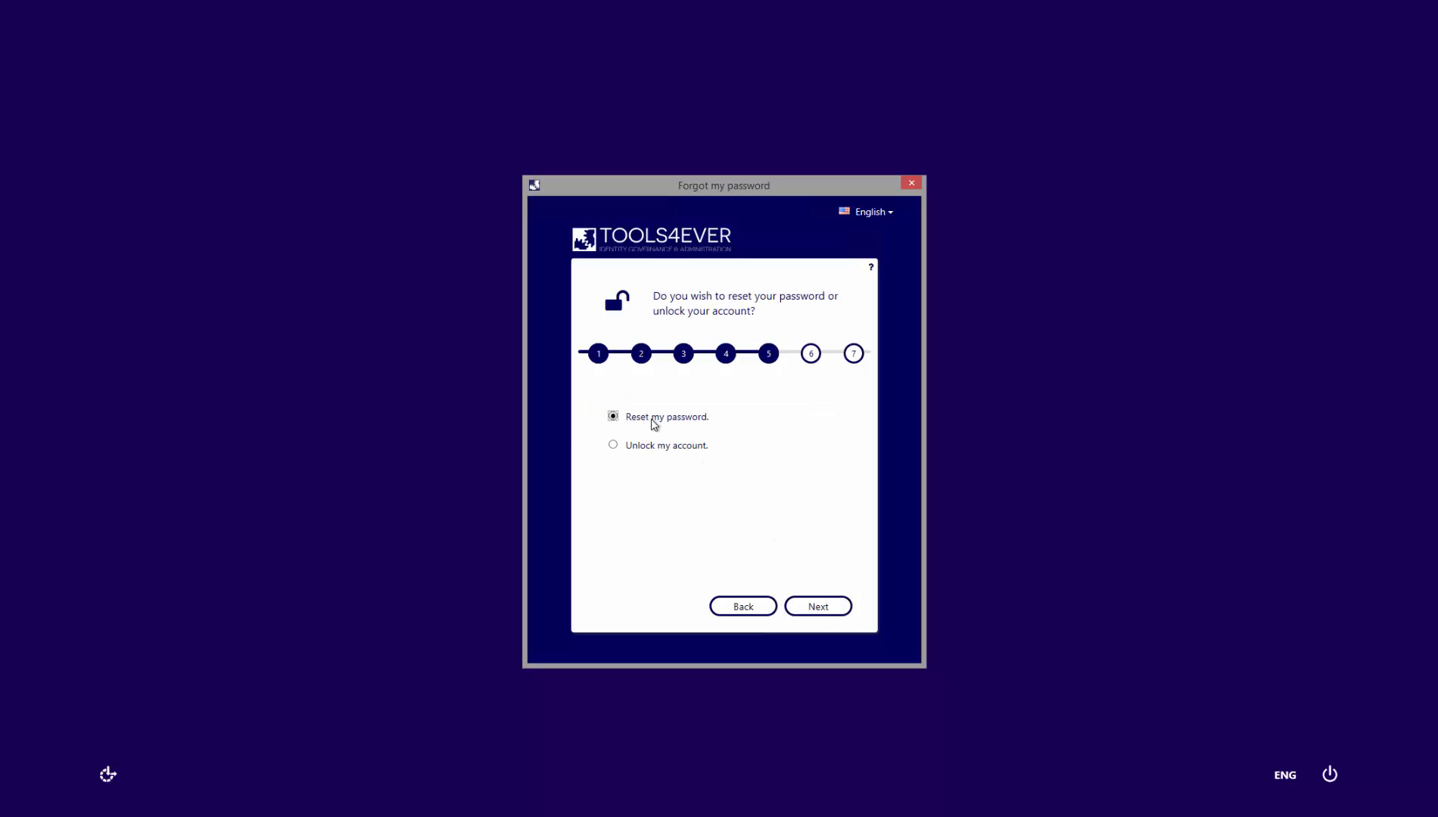
{"action": "left_click", "coordinate": [816, 607]}
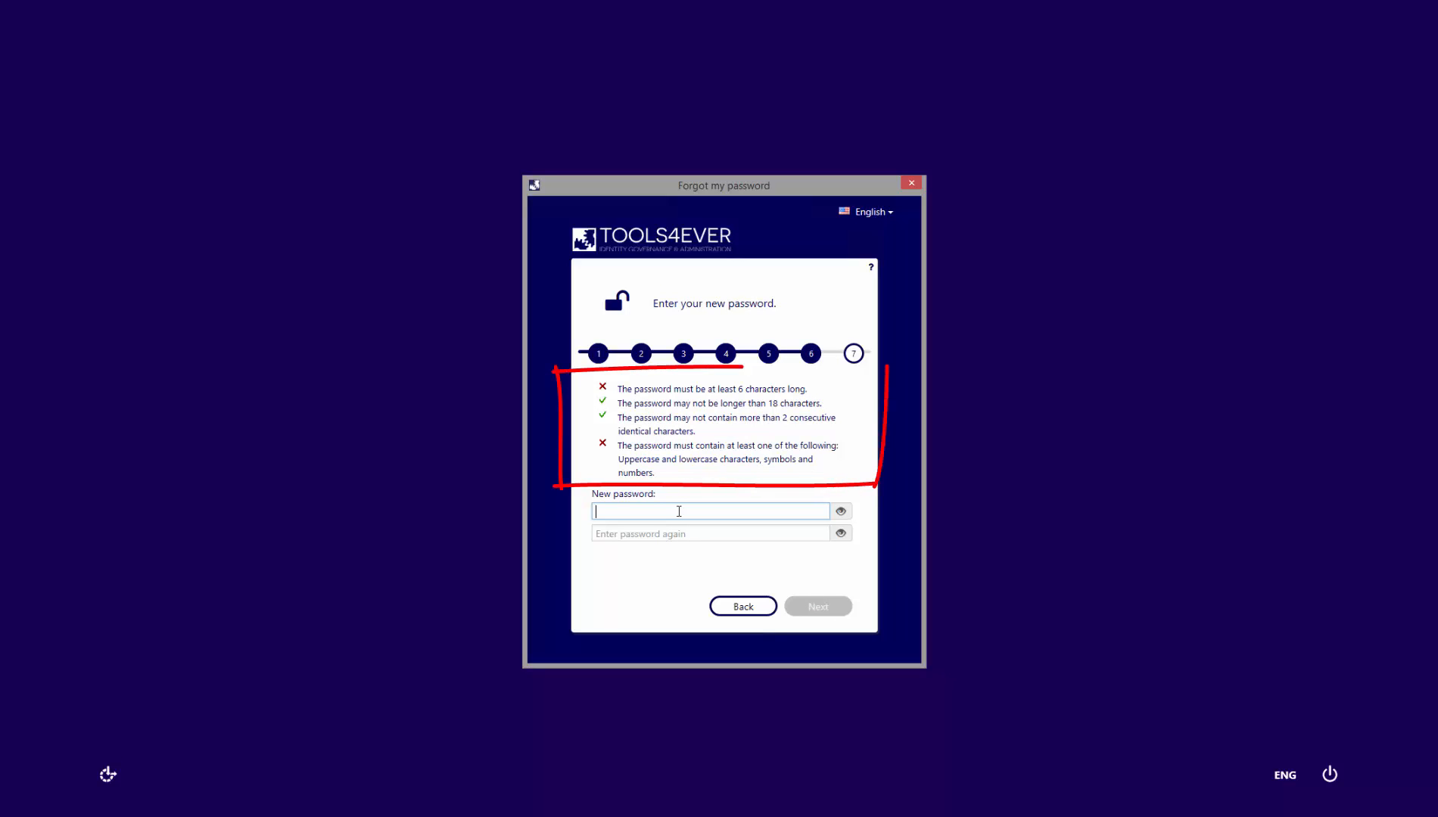
Enter and confirm a compliant new password, finish the reset and return to login.
{"action": "type", "text": "a"}
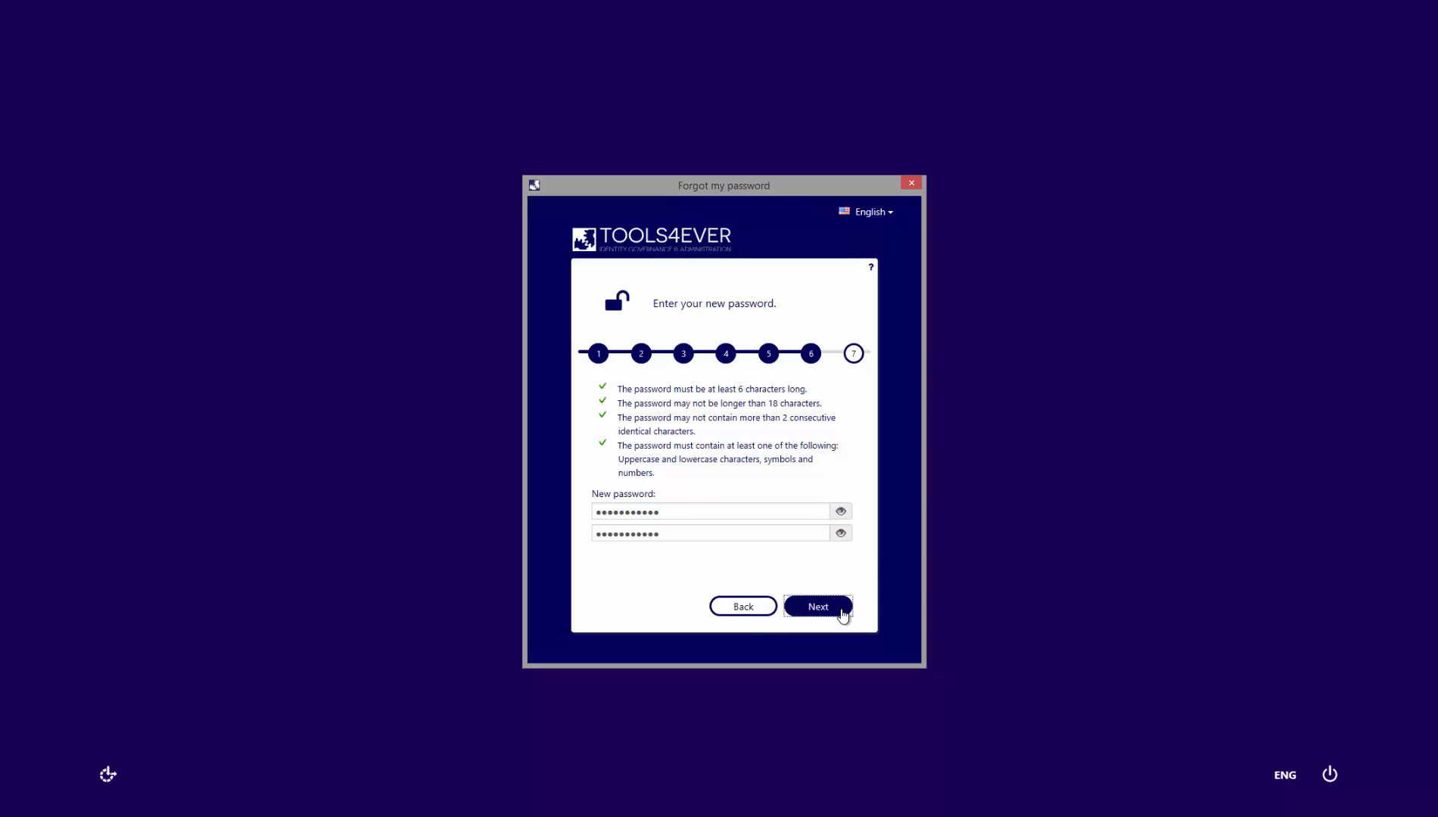
{"action": "left_click", "coordinate": [816, 607]}
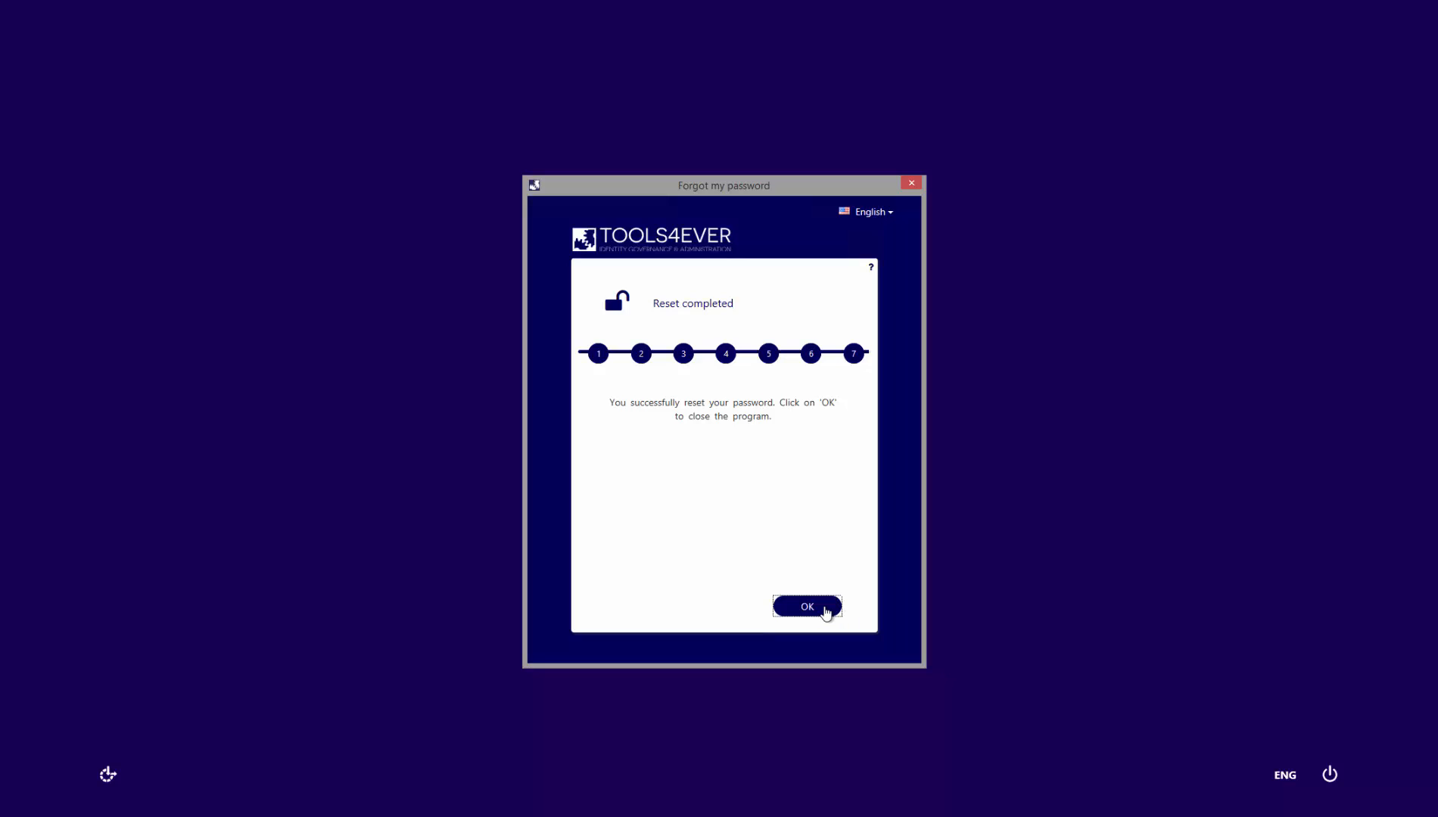
{"action": "left_click", "coordinate": [806, 607]}
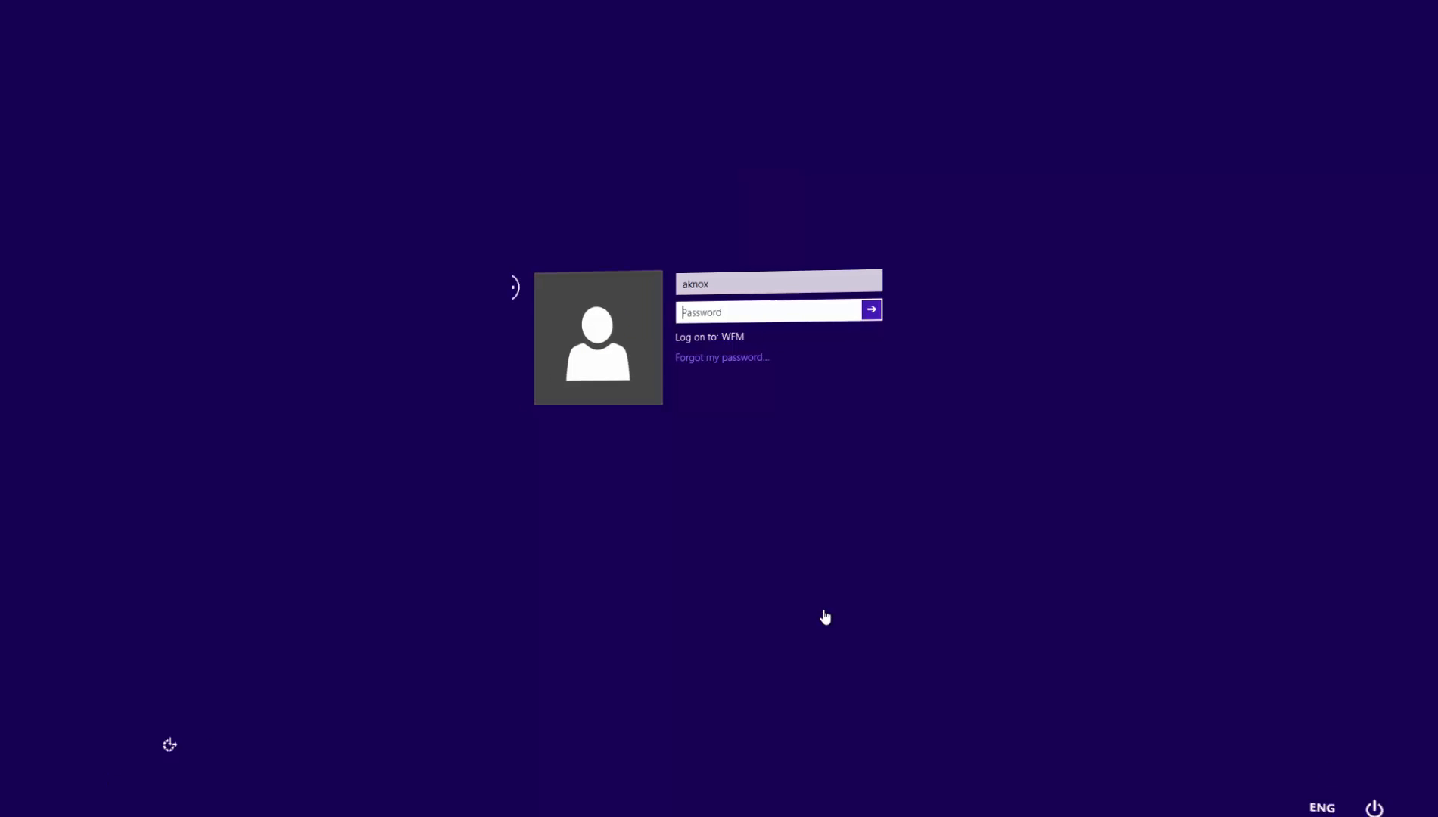